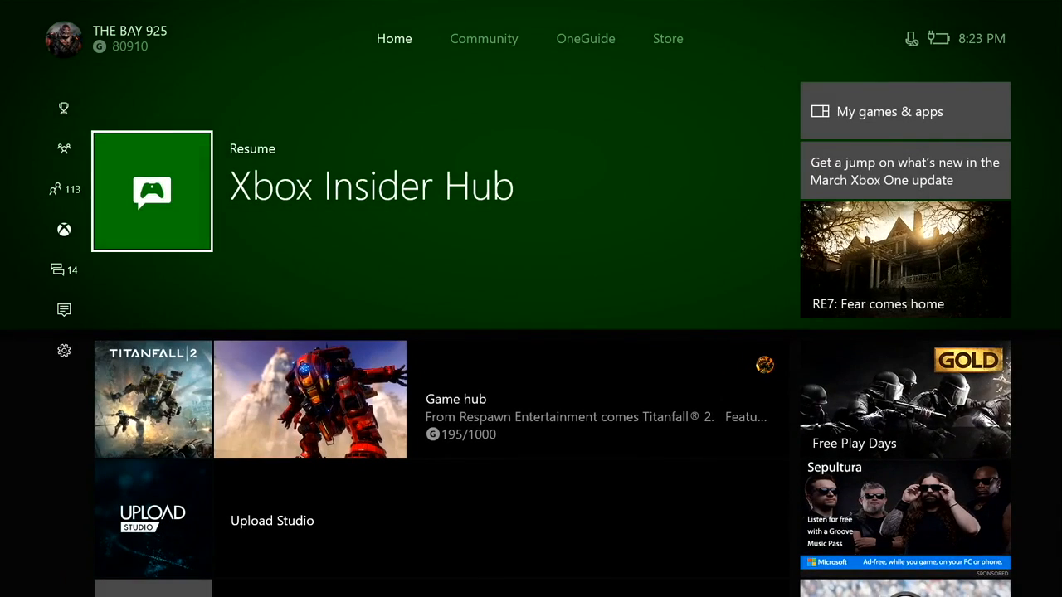
Resume Xbox Insider Hub from the Home screen tile
click(152, 192)
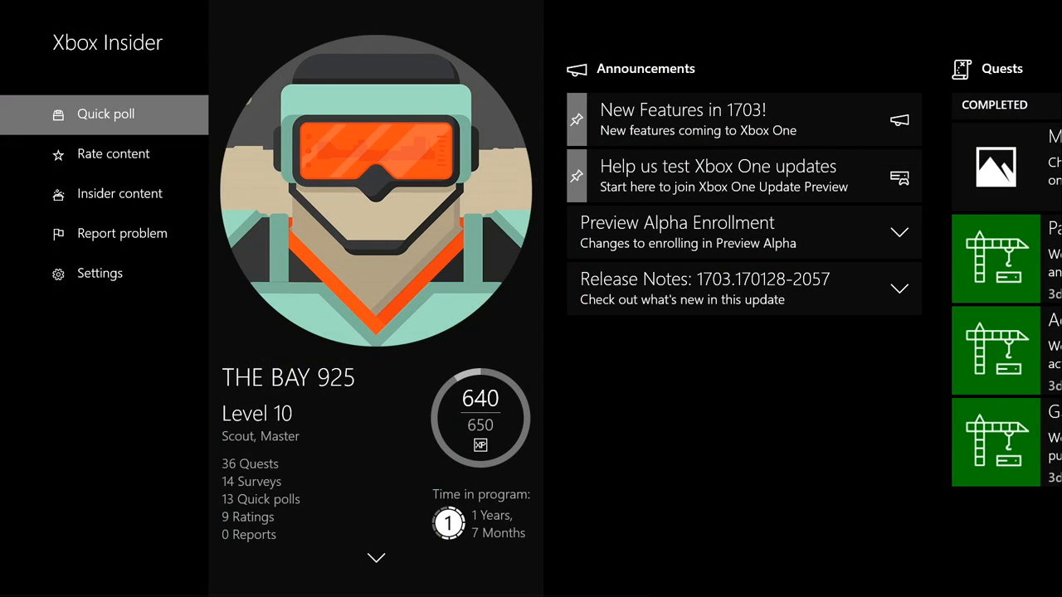
Show the Insider content page listing joined apps and the Xbox One Update Preview
click(119, 193)
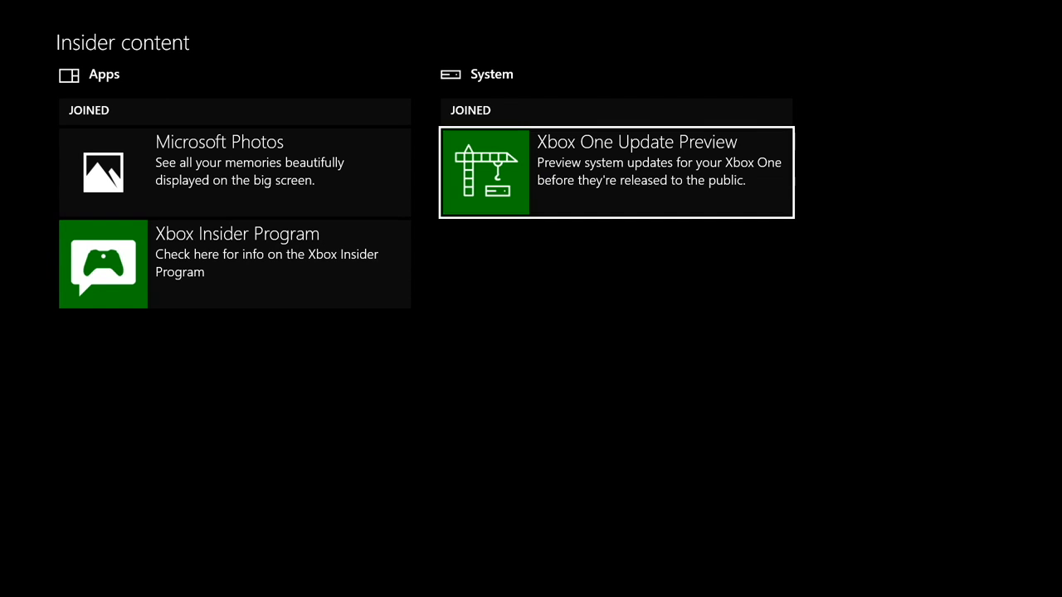
Manage Xbox One Update Preview to show the Alpha, Ring 4 and Unenroll options
click(615, 173)
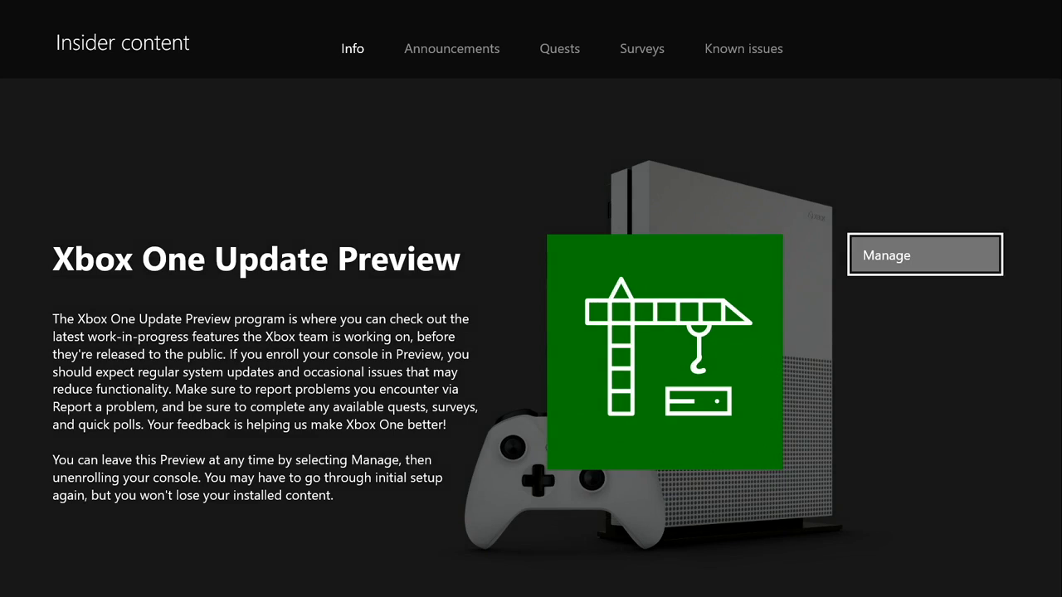
click(924, 255)
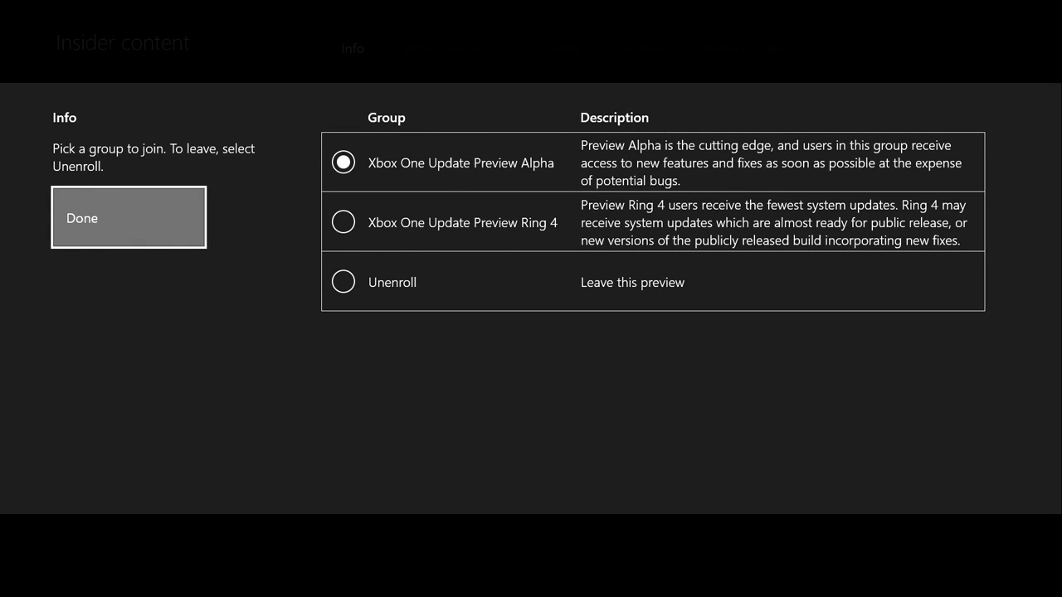